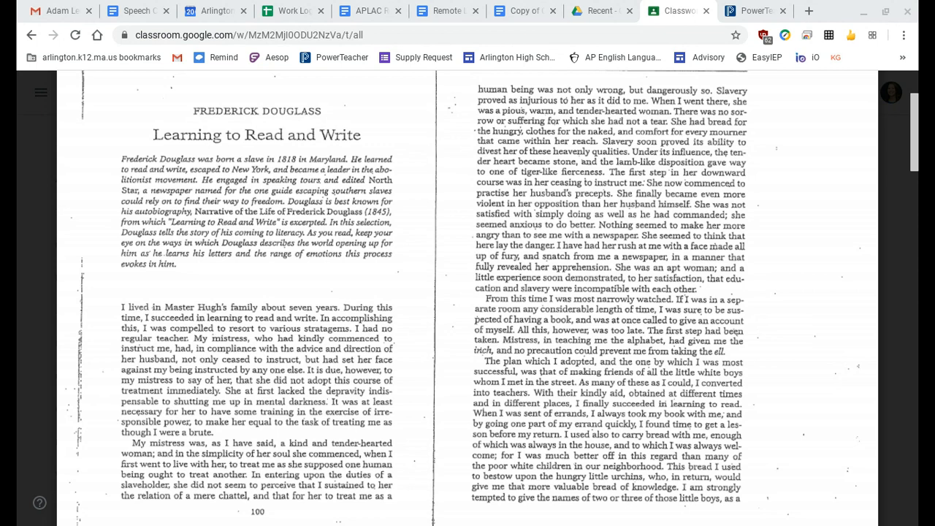
scroll("down", 3)
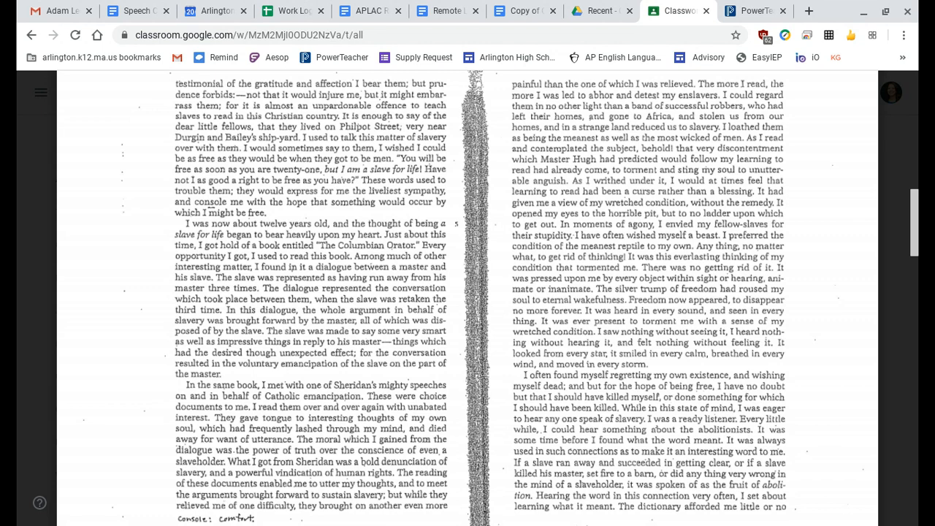
scroll("down", 3)
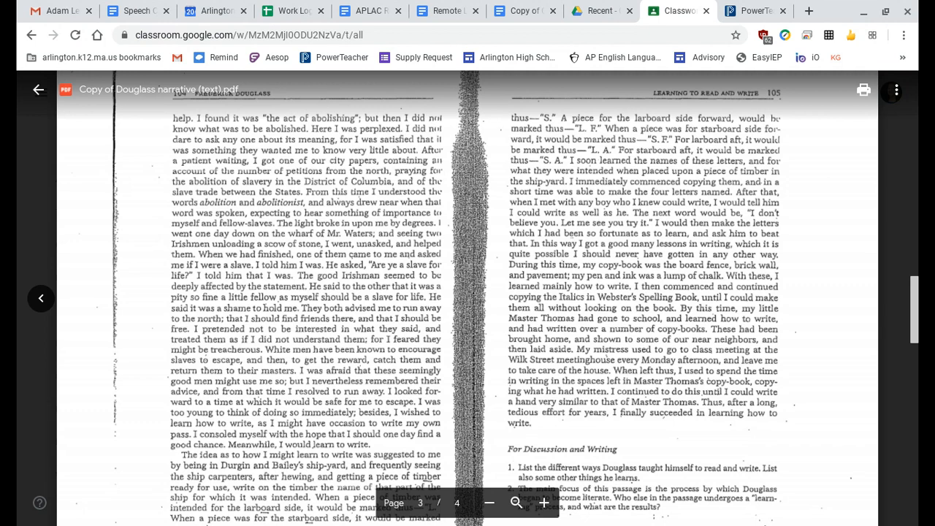
scroll("down", 3)
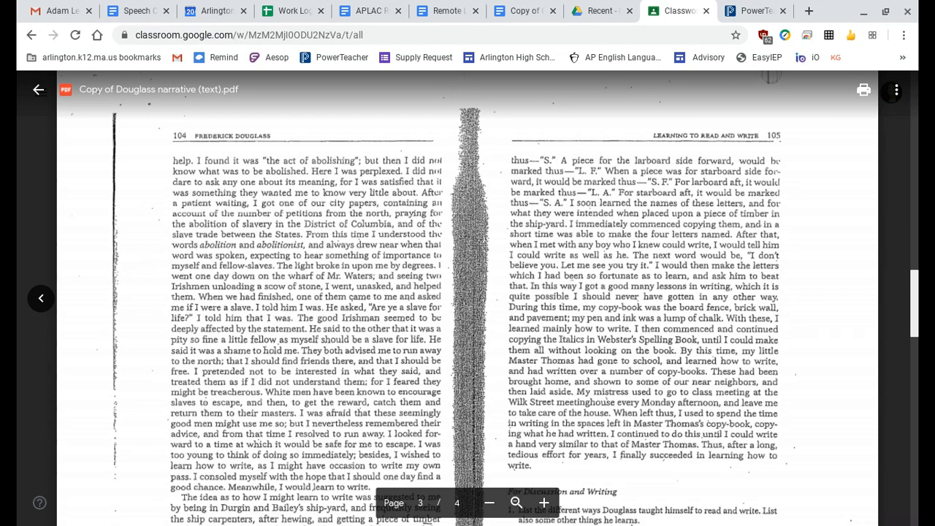
scroll("down", 3)
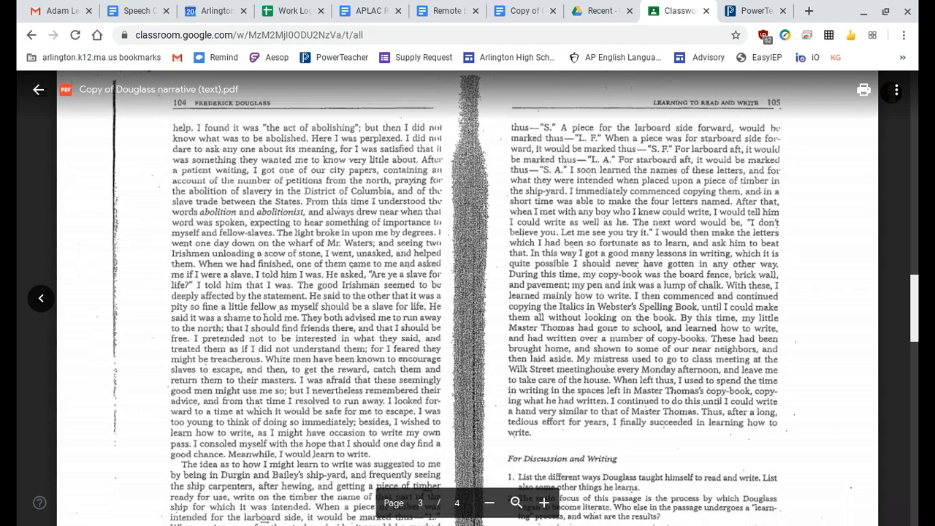
scroll("down", 3)
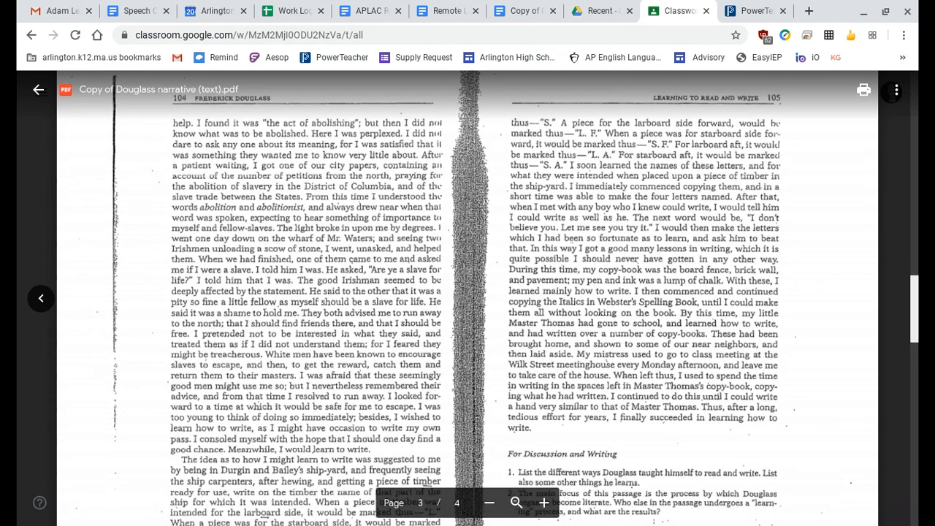